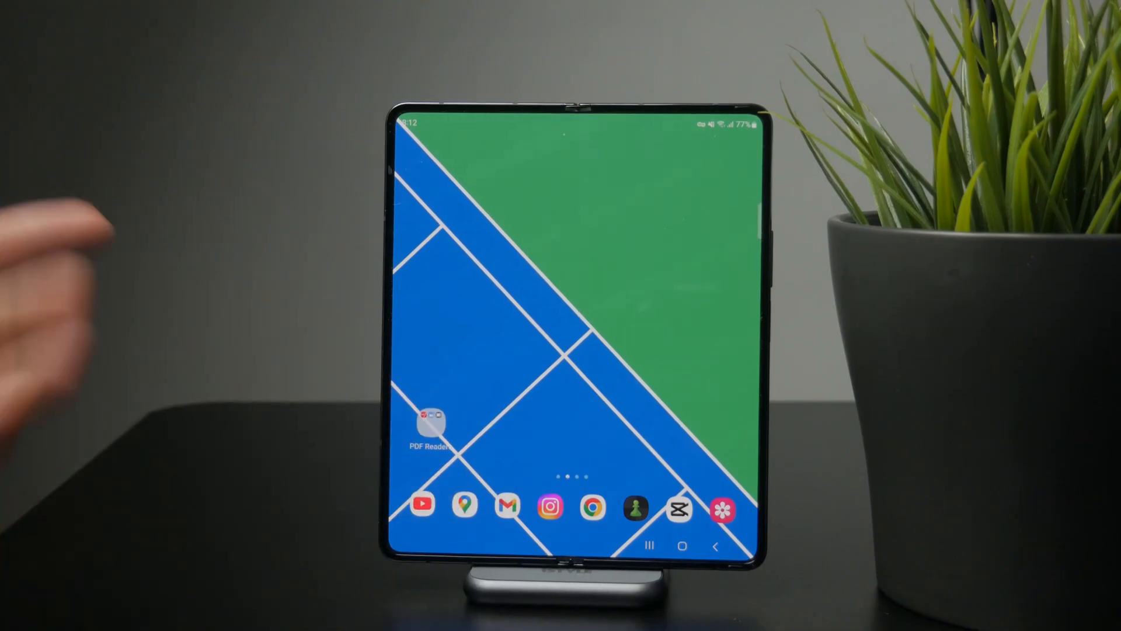
Open the PDF Readers folder to reveal PDFgear, Moon+ Reader and ReadEra
{"action": "left_click", "coordinate": [430, 420]}
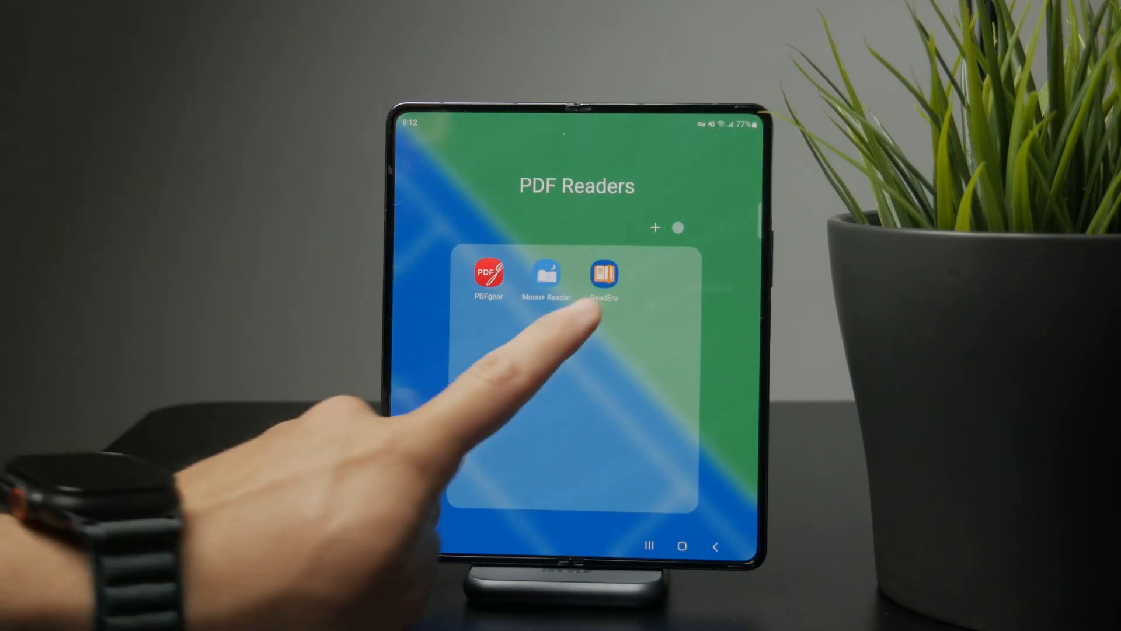
{"action": "left_click", "coordinate": [603, 273]}
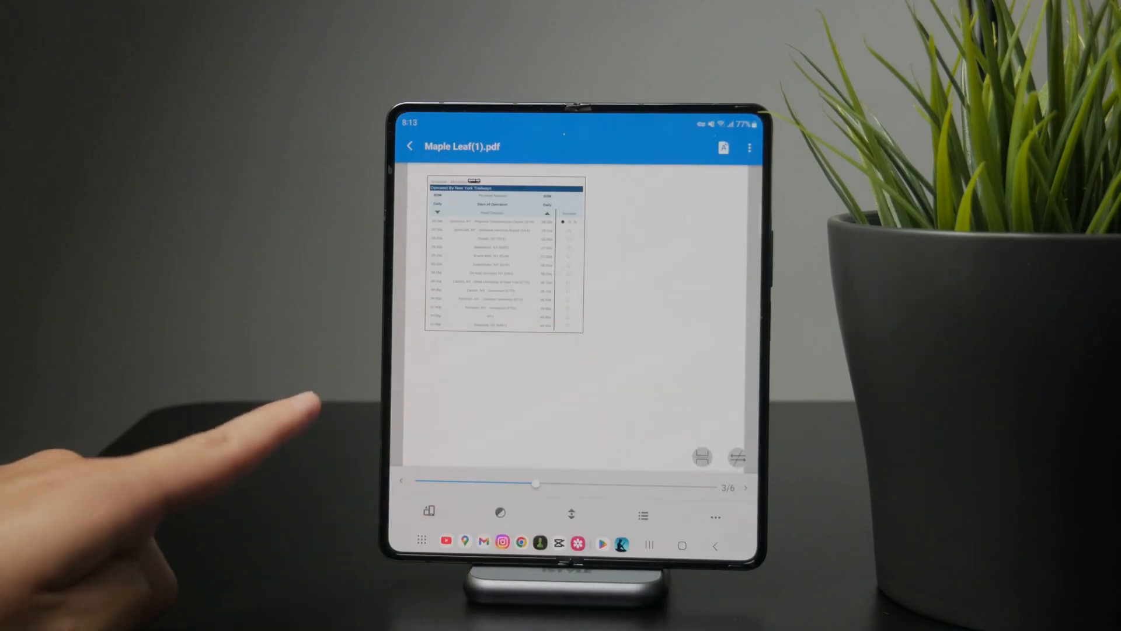
{"action": "left_click", "coordinate": [569, 514]}
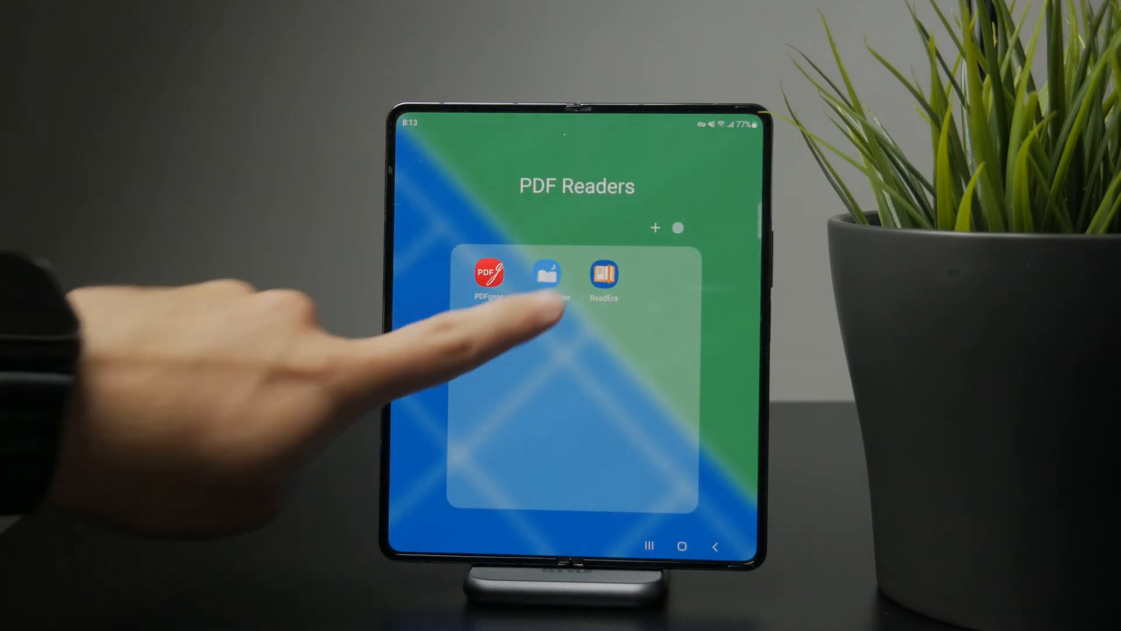
Launch PDFgear, browse its Recent files, and exit to the home screen
{"action": "left_click", "coordinate": [546, 275]}
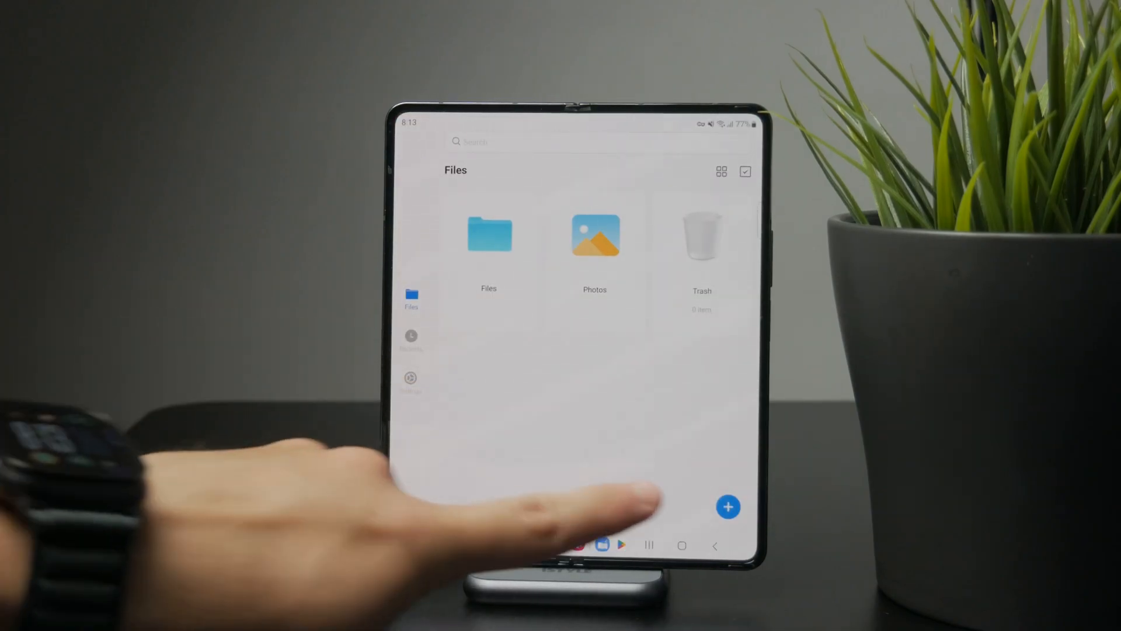
{"action": "left_click", "coordinate": [728, 507]}
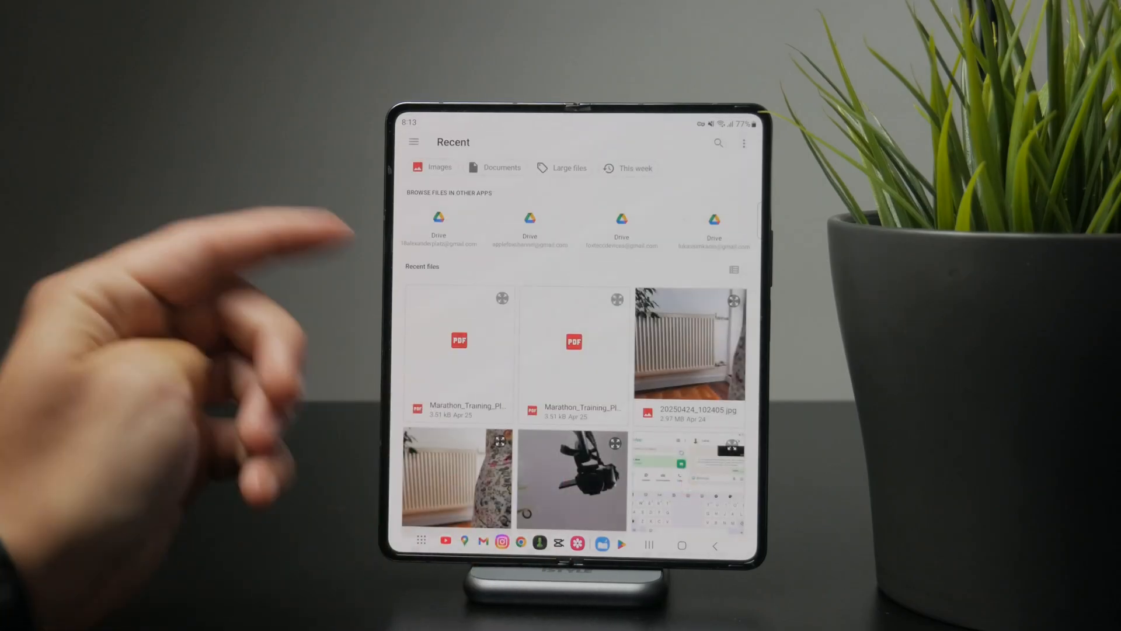
{"action": "left_click", "coordinate": [717, 142]}
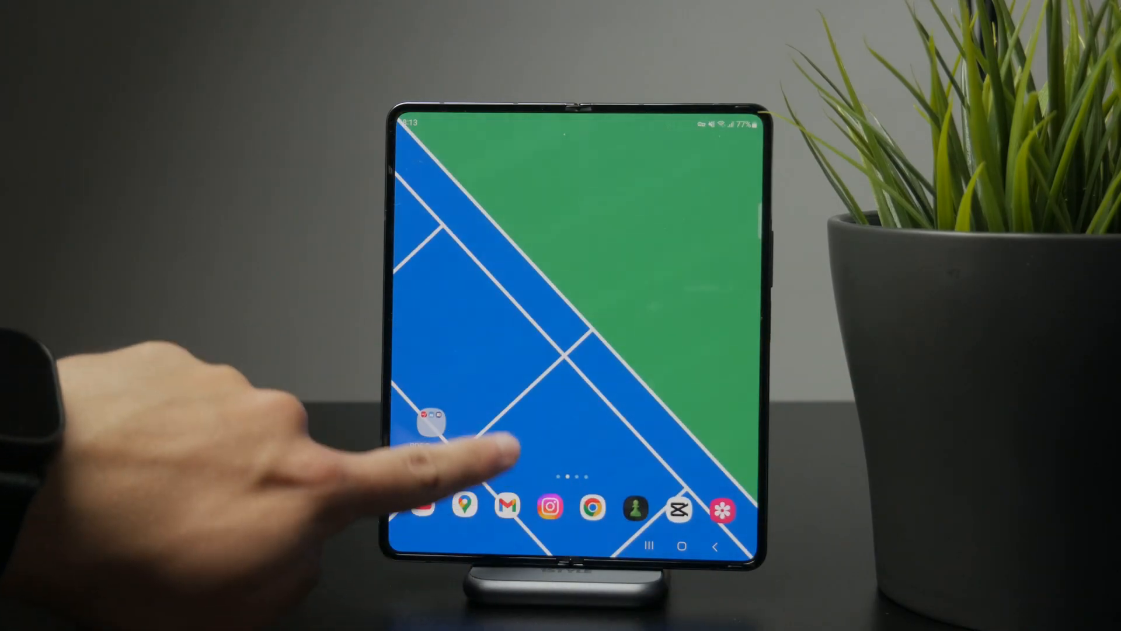
Launch ReadEra, return to Maple Leaf(1) on page 3 of 6, and show its reading settings
{"action": "left_click", "coordinate": [436, 420]}
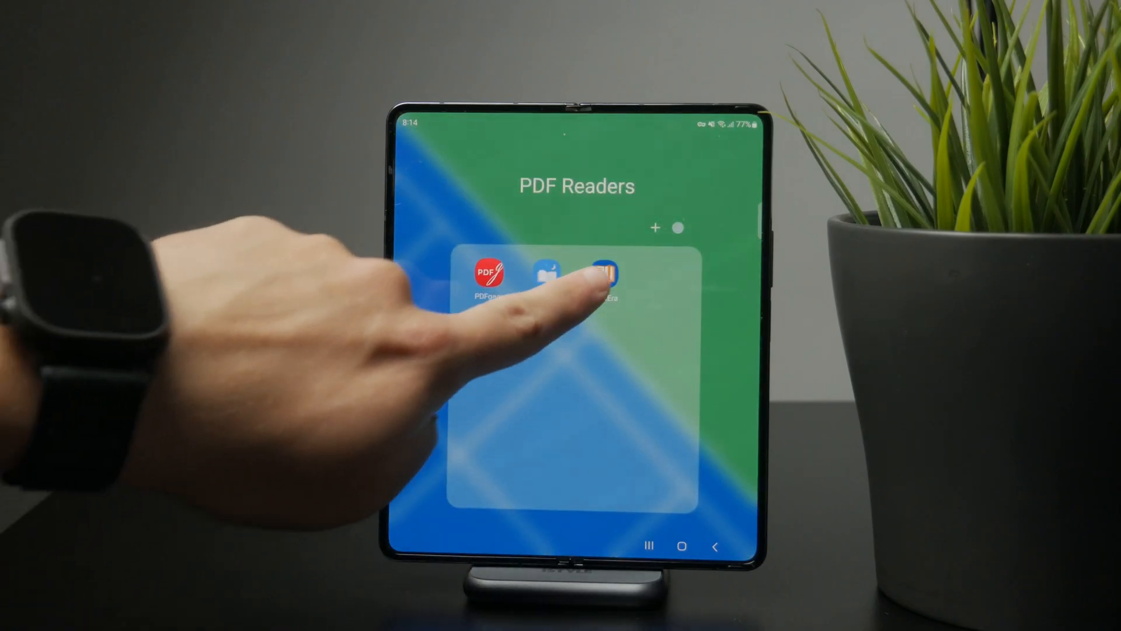
{"action": "left_click", "coordinate": [594, 277]}
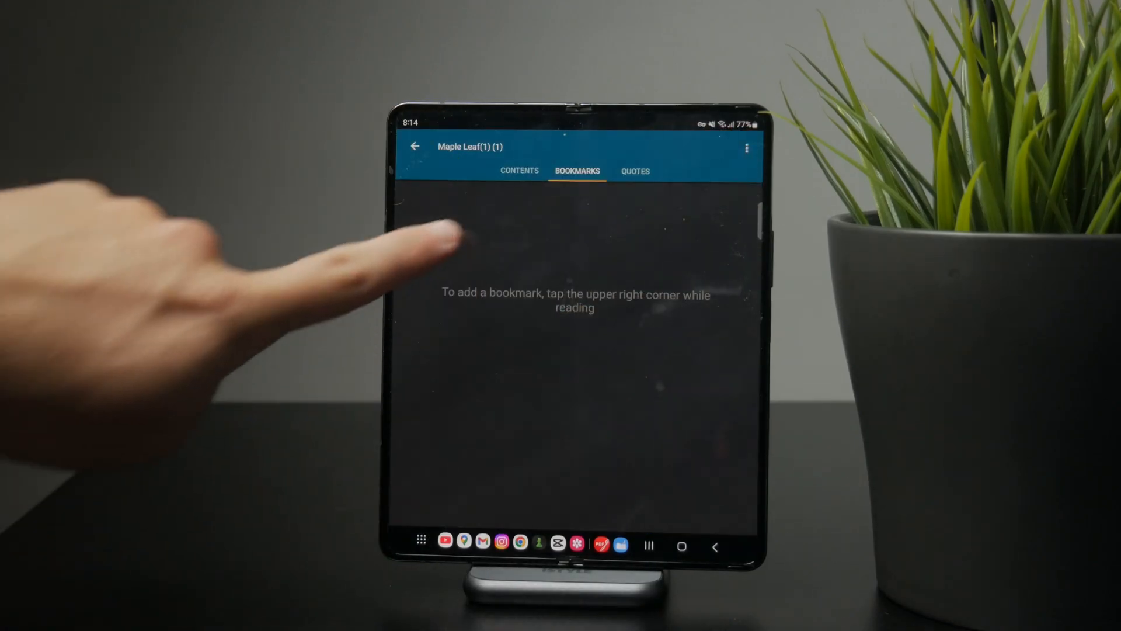
{"action": "left_click", "coordinate": [634, 171]}
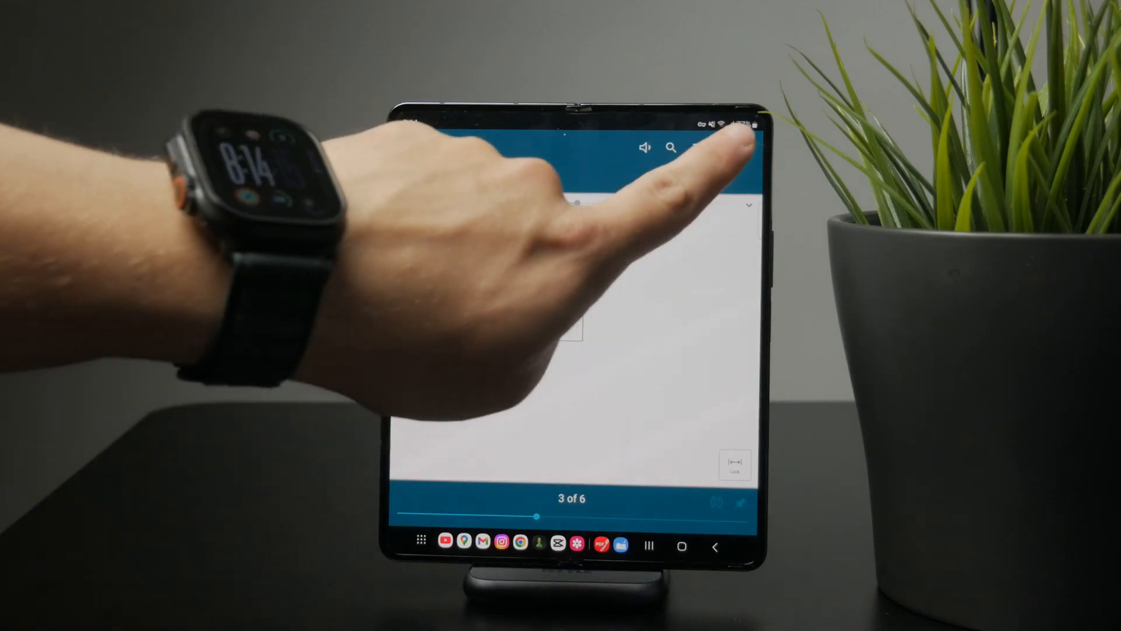
{"action": "left_click", "coordinate": [723, 147]}
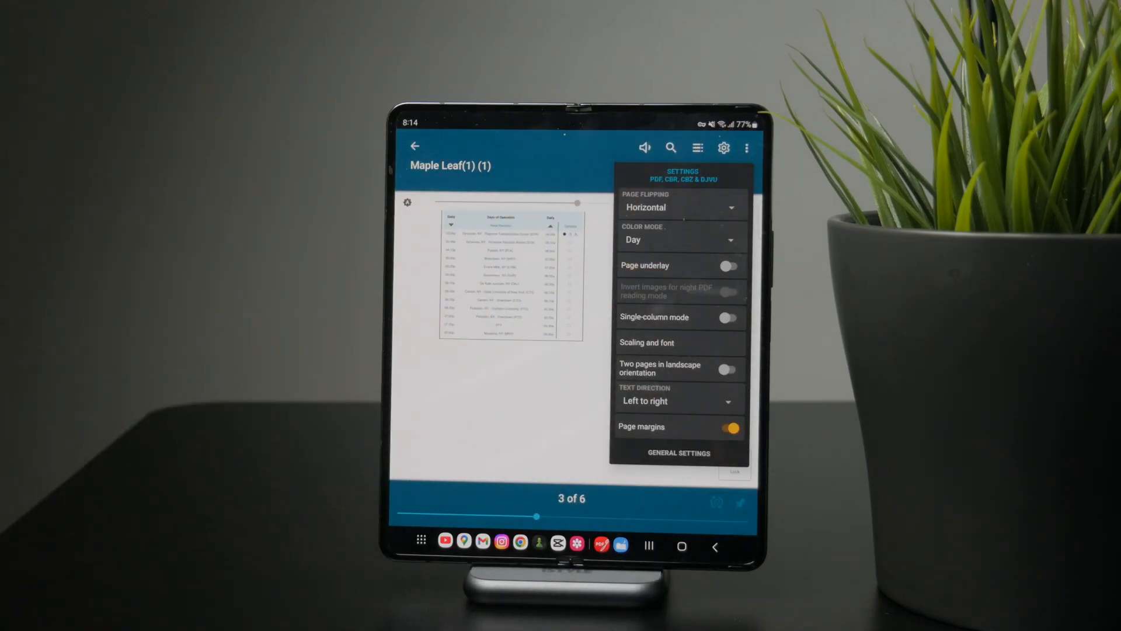